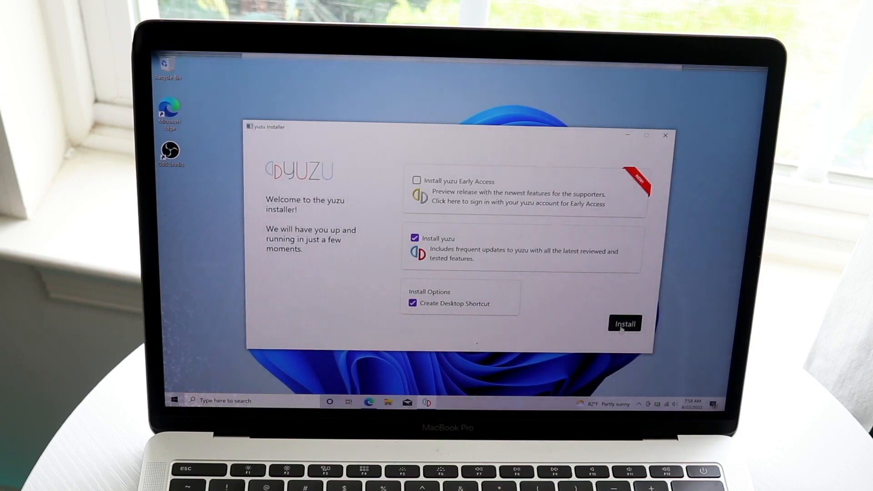
Step: Install yuzu with a desktop shortcut, dismiss the low-battery alert, and exit the finished installer
click(624, 323)
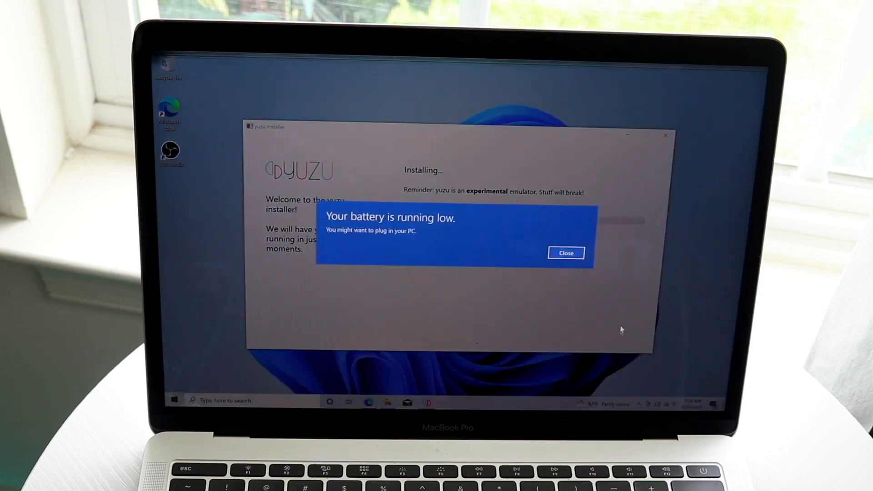
click(565, 253)
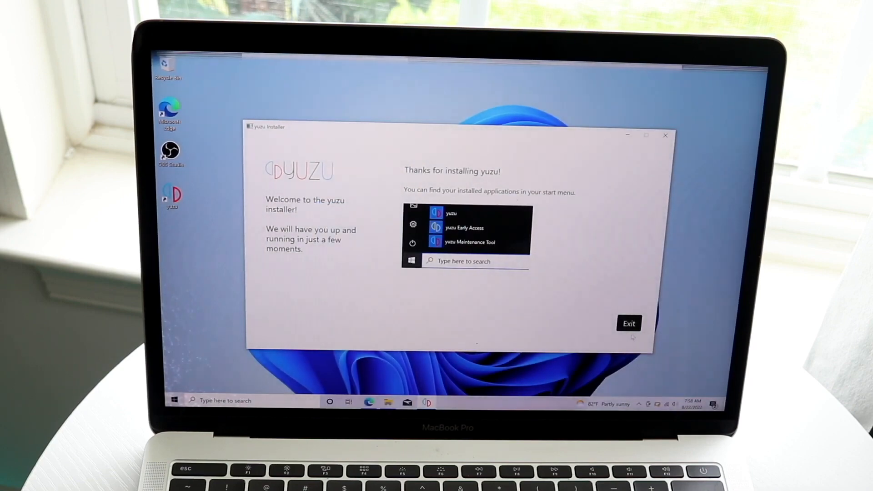
click(628, 323)
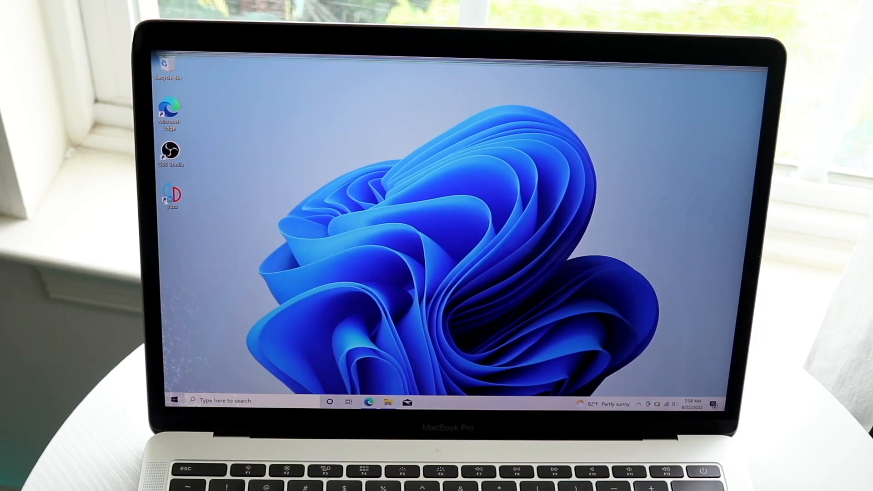
Step: Launch yuzu from the desktop, dismiss the Derivation Components Missing warning, and answer the Telemetry dialog
double_click(171, 195)
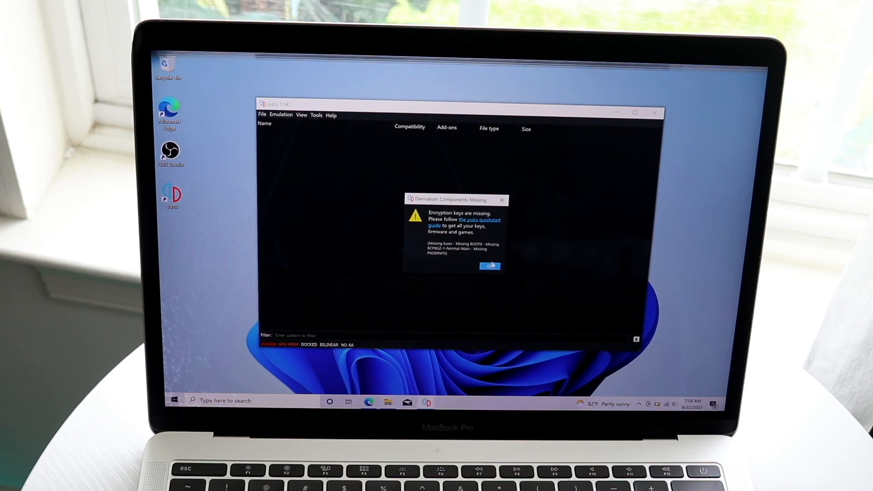
click(488, 266)
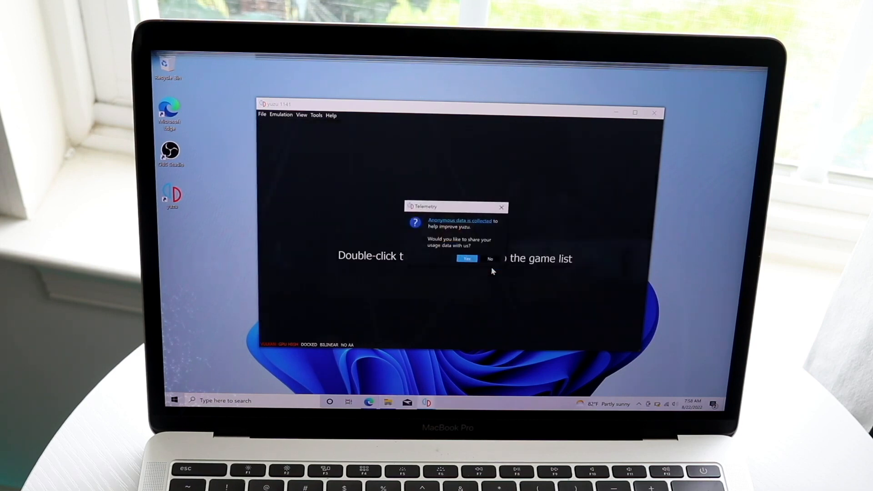
click(466, 259)
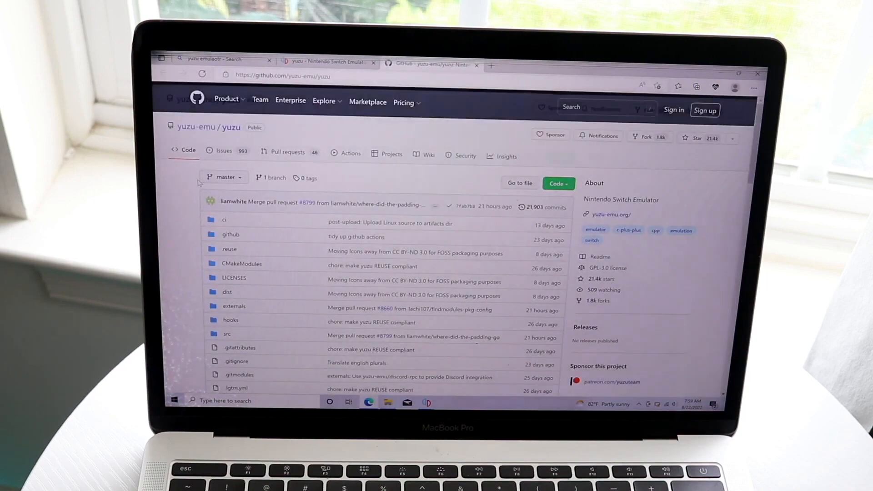
Step: Scroll the yuzu-emu/yuzu GitHub page past the file list into the README
scroll(down, 3)
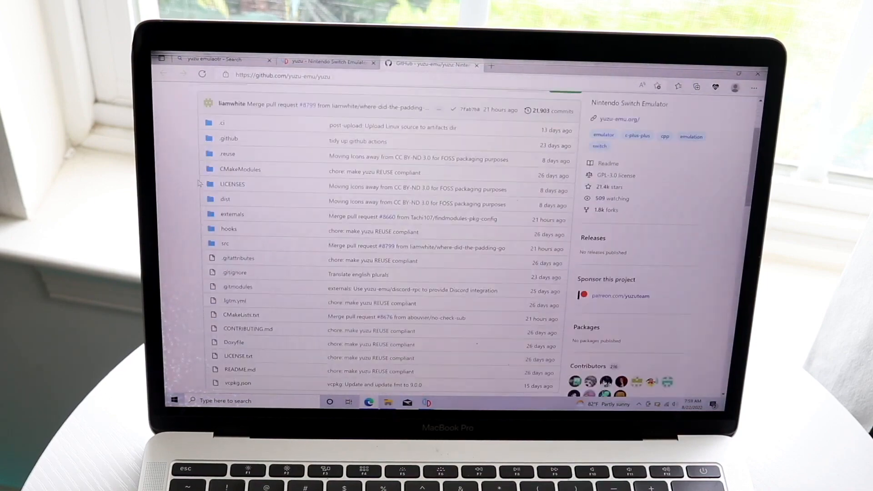
scroll(down, 3)
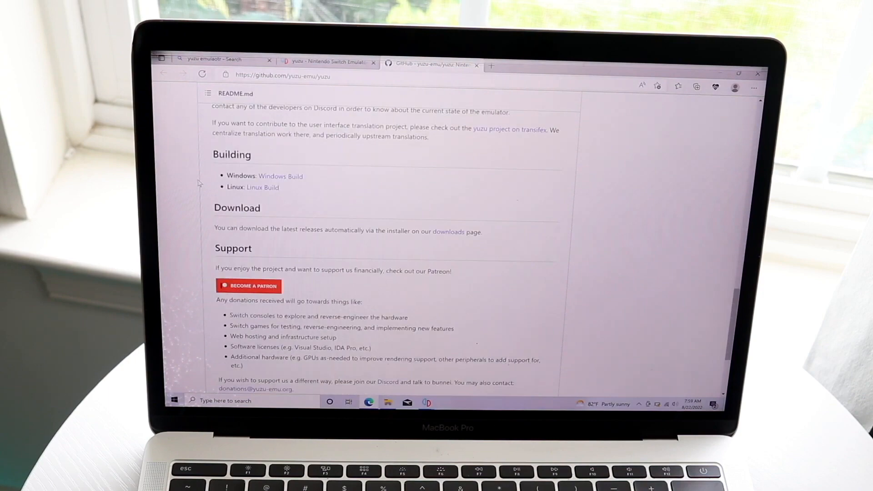
scroll(down, 3)
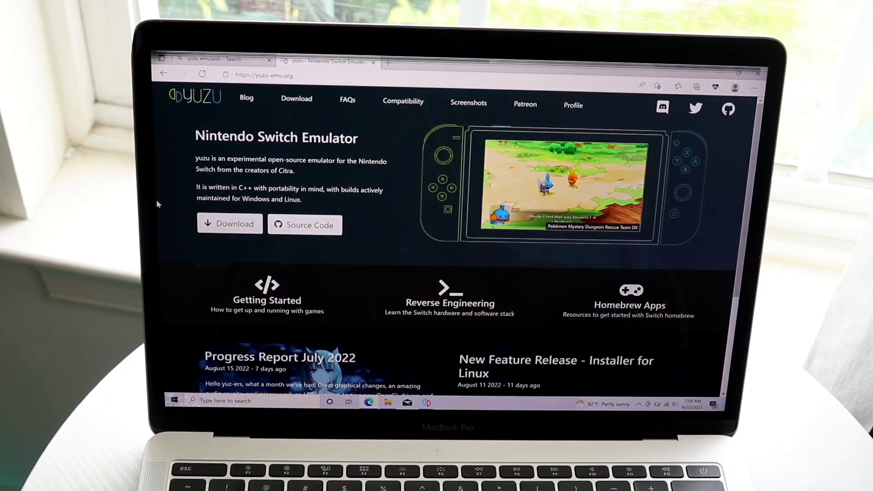
Step: View the yuzu site's Downloads page, read the FAQ's encryption keys guidance, then return home
scroll(down, 3)
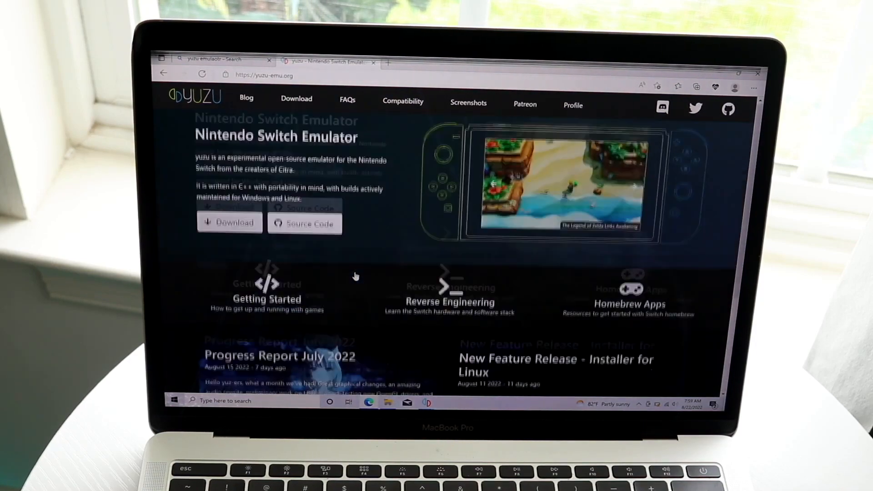
click(296, 101)
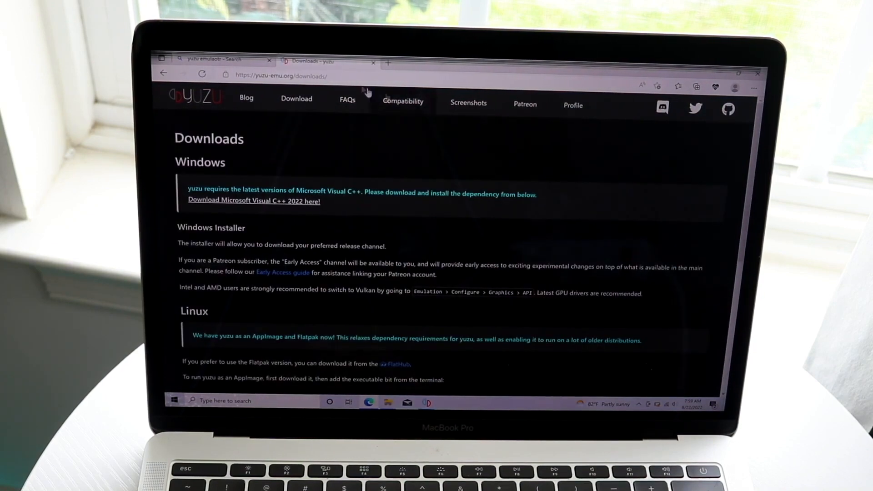
click(347, 103)
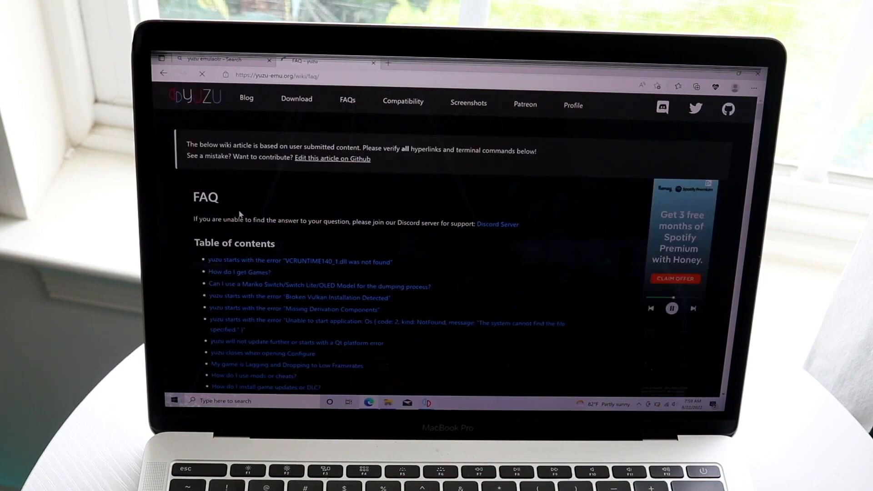
scroll(down, 3)
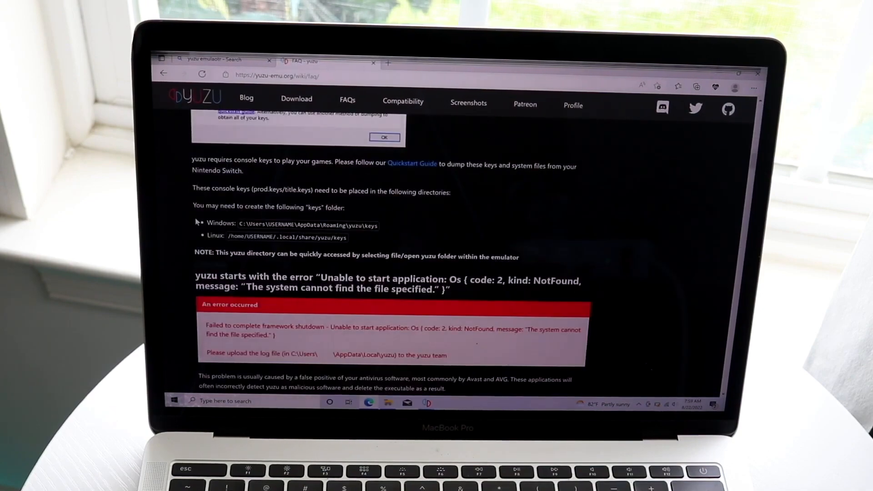
scroll(down, 3)
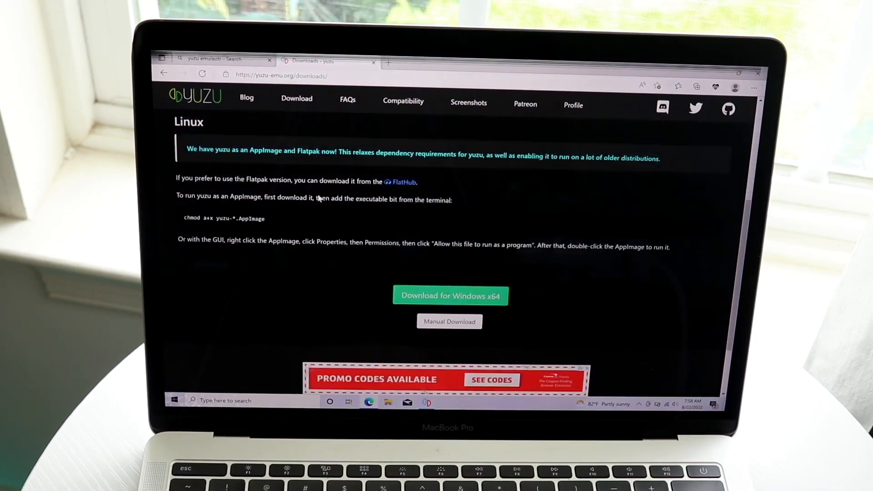
scroll(up, 3)
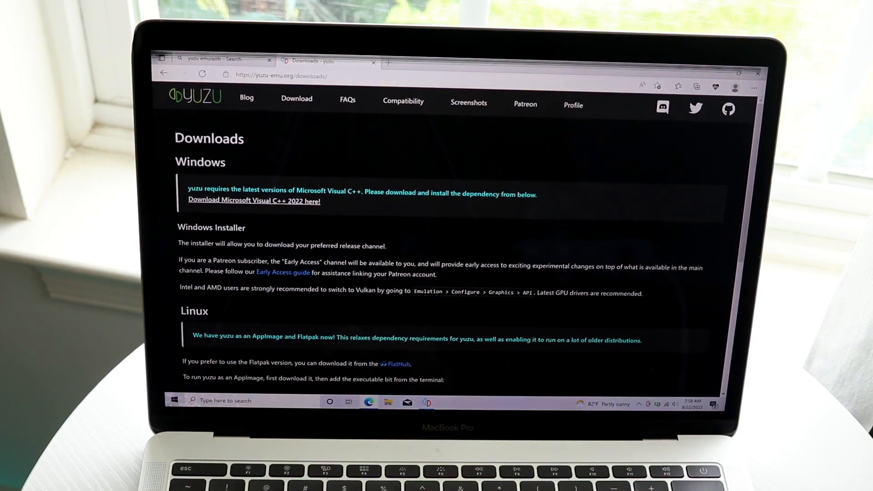
click(193, 96)
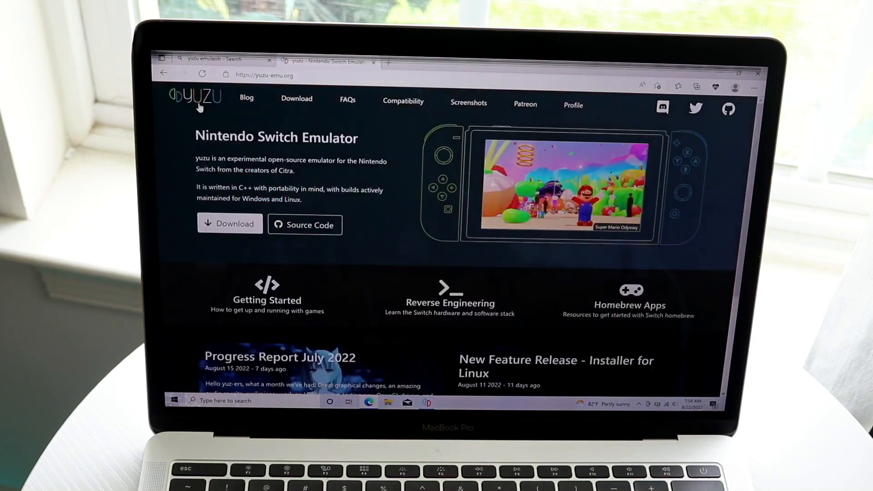
scroll(down, 3)
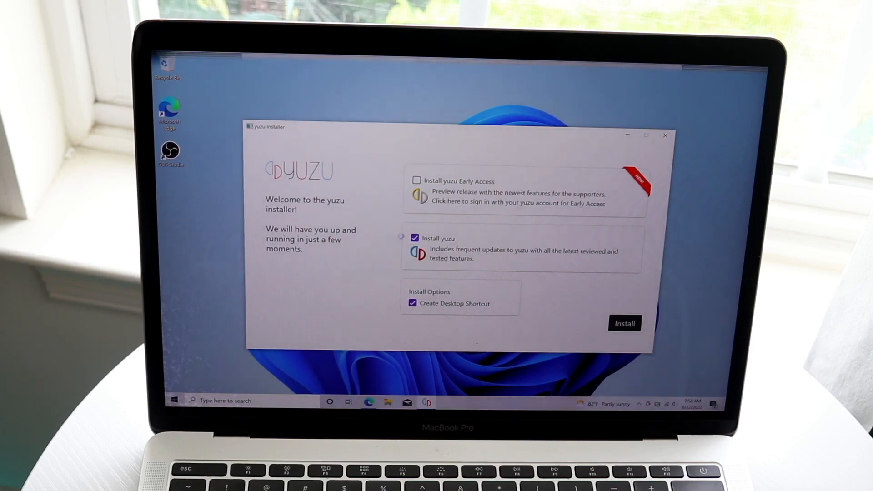
Step: Start the yuzu install with Install yuzu and Create Desktop Shortcut checked
click(625, 323)
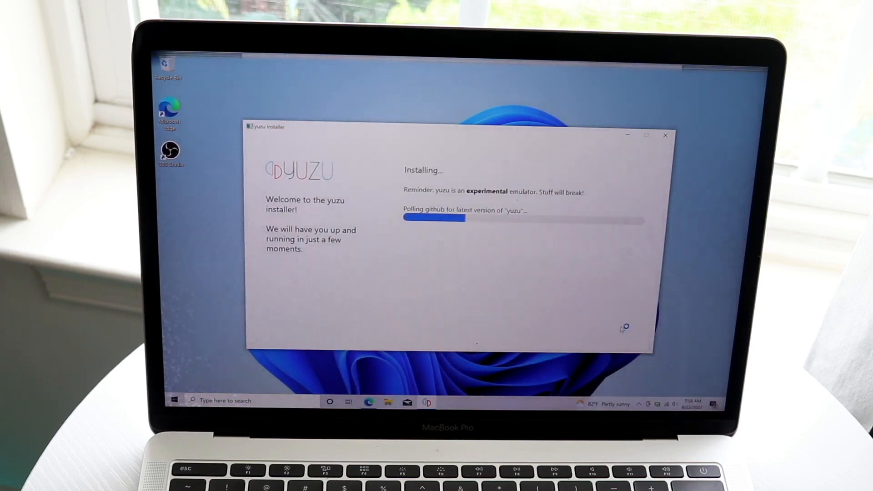